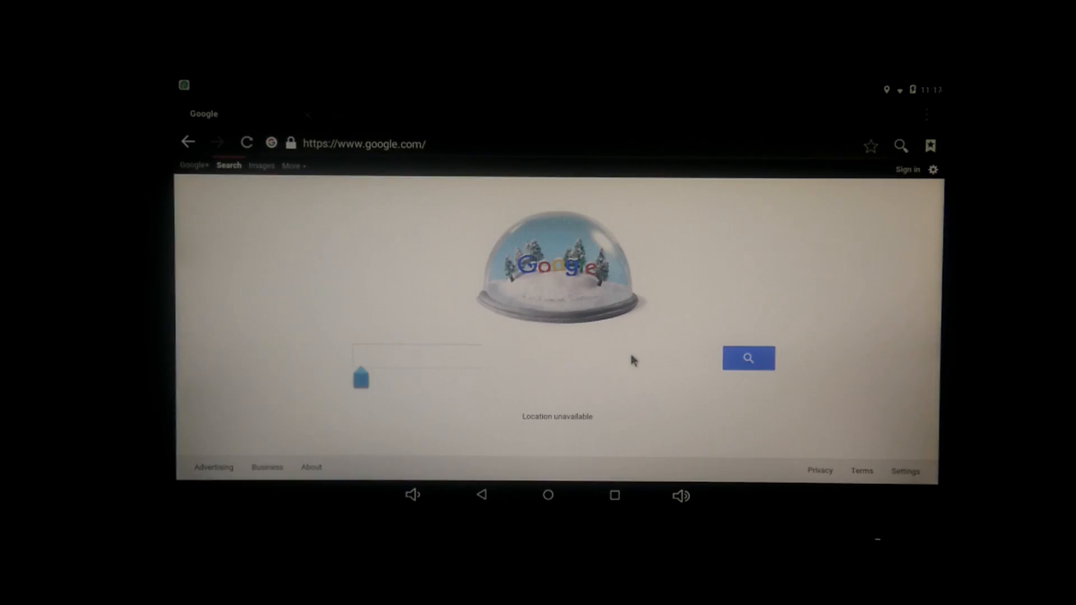
mouse_move(510, 296)
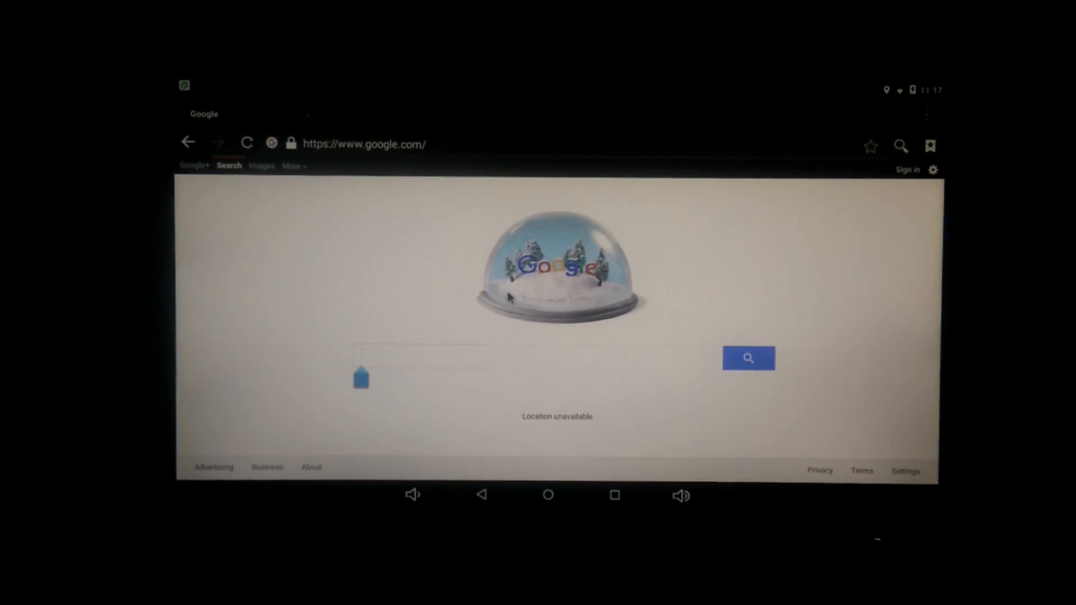
- Search Google for 'youtube' and open the YouTube mobile site from the results
type("youtube")
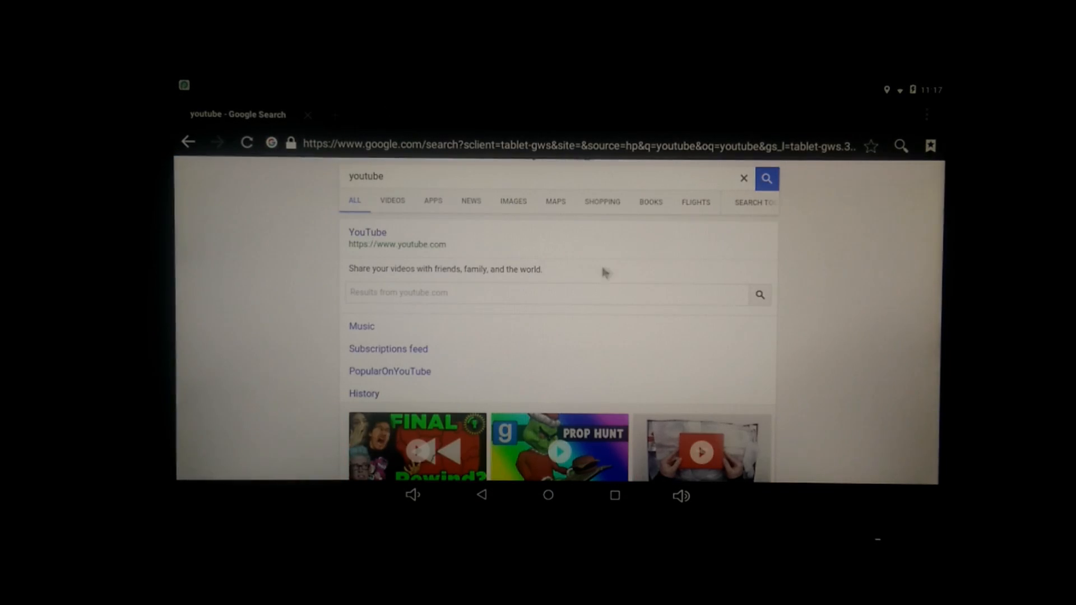
left_click(367, 232)
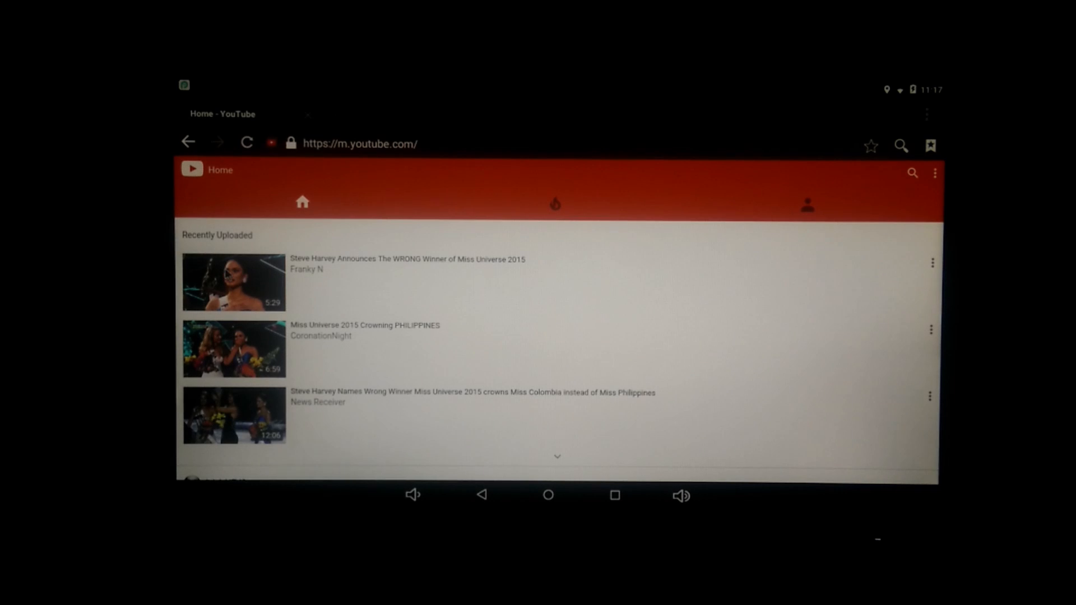
left_click(233, 281)
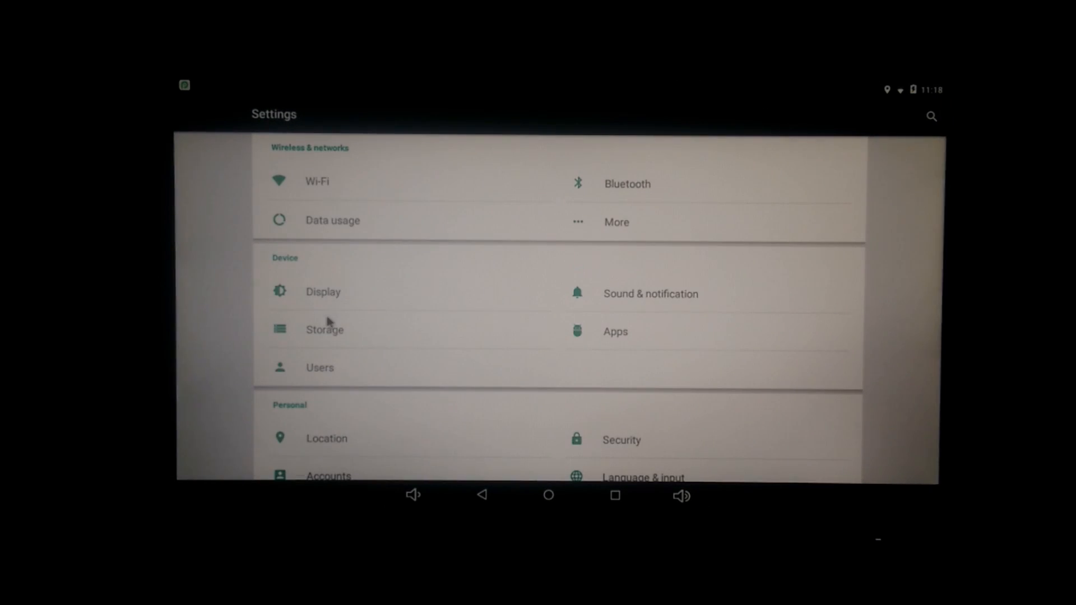
- View the storage usage breakdown, then return to the main settings list
left_click(324, 330)
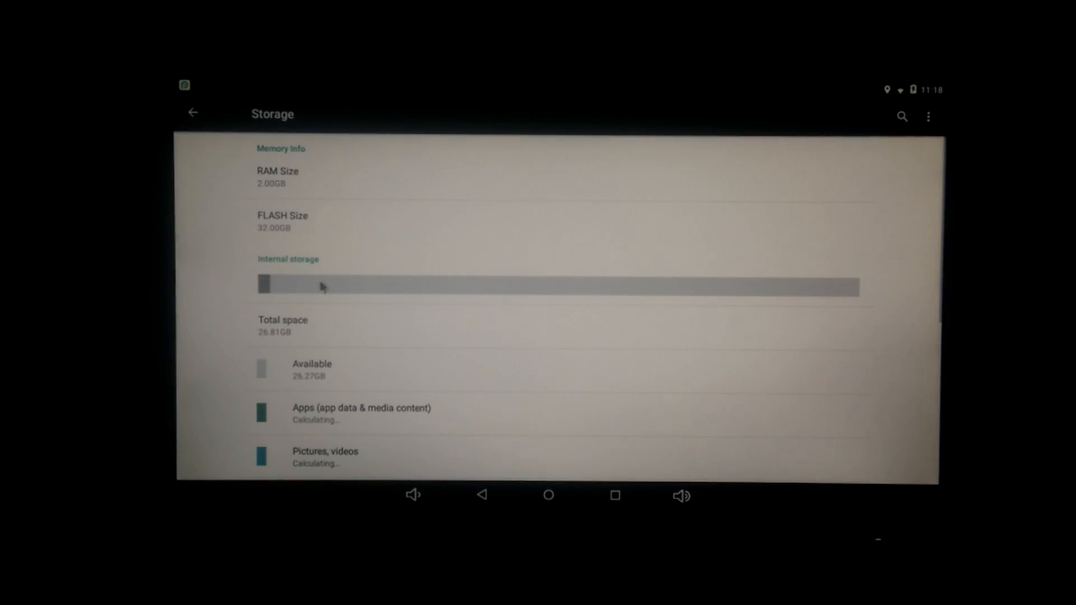
scroll("down", 3)
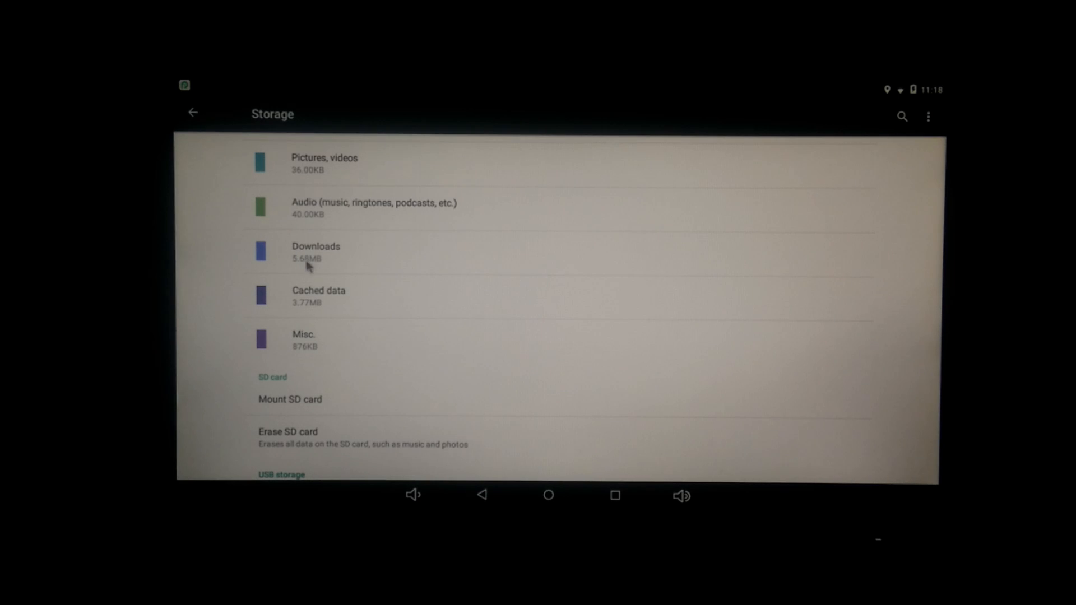
mouse_move(201, 120)
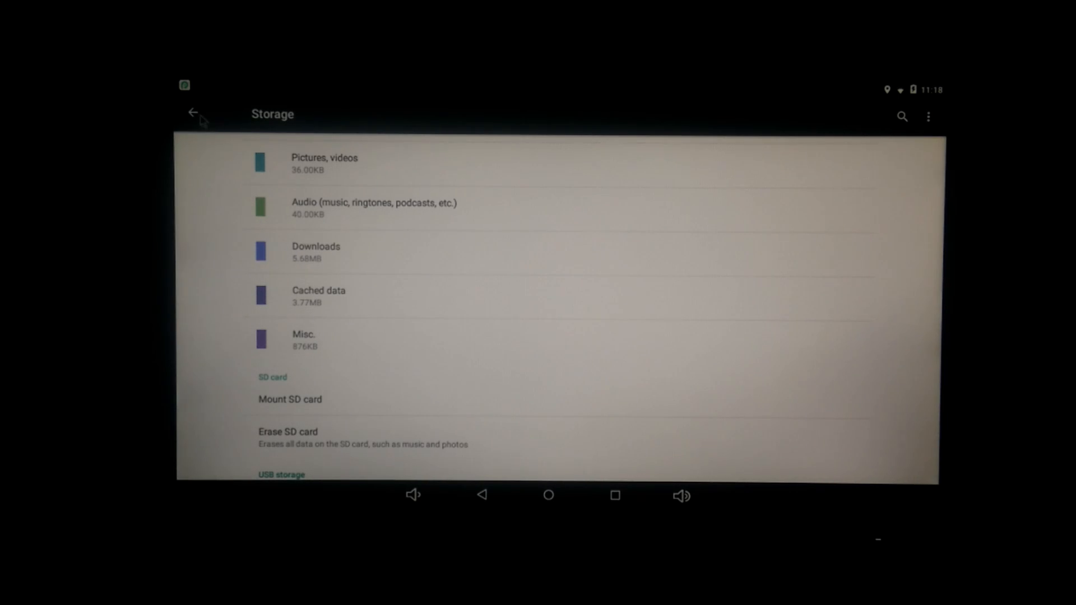
left_click(194, 114)
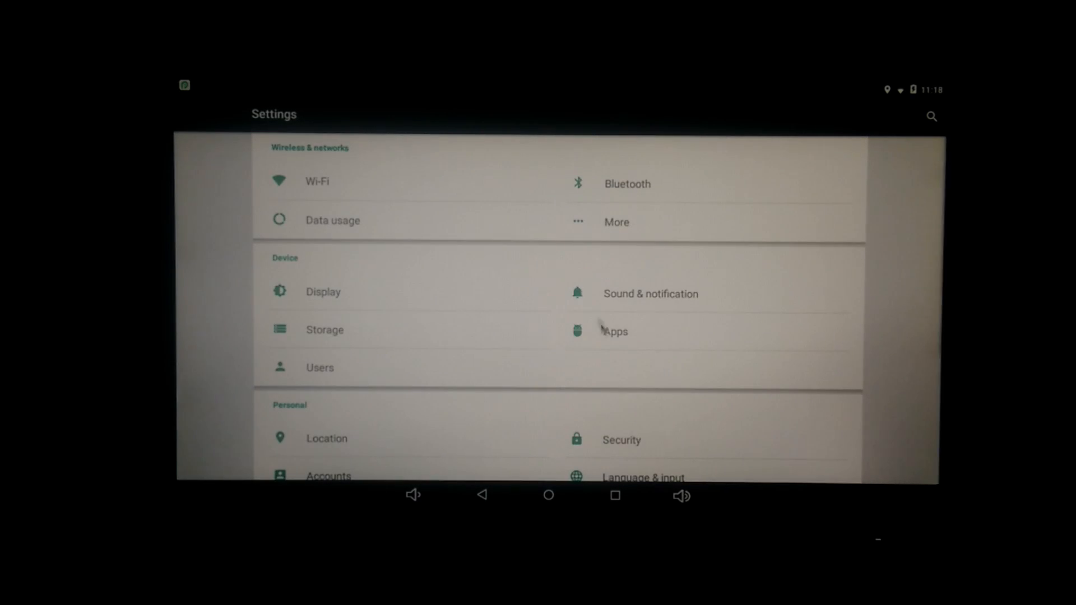
- Check the downloaded apps list, then open About tablet to see the Android version
left_click(613, 330)
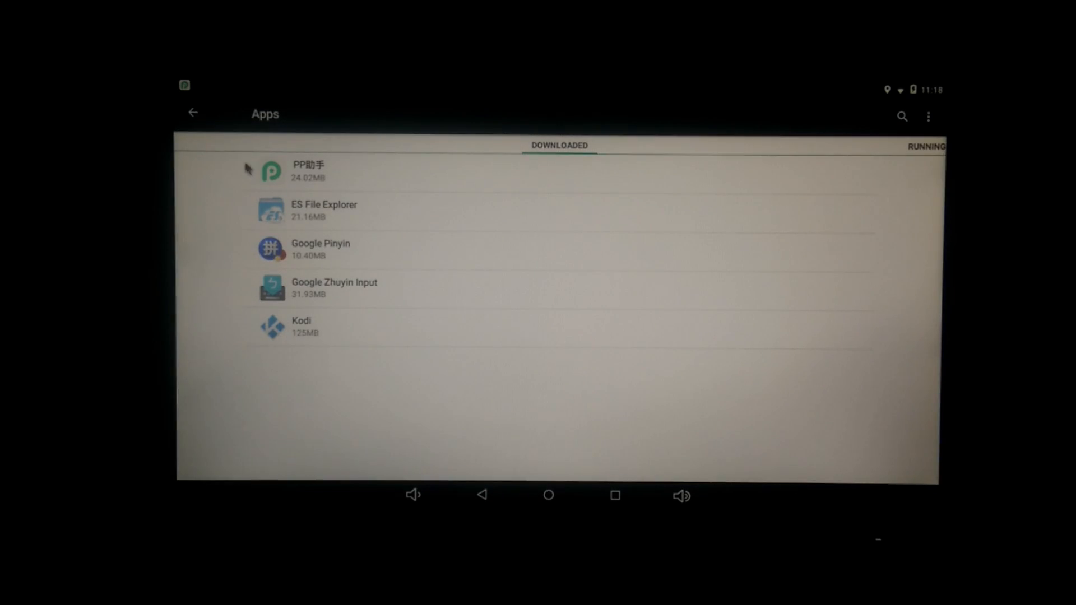
left_click(193, 113)
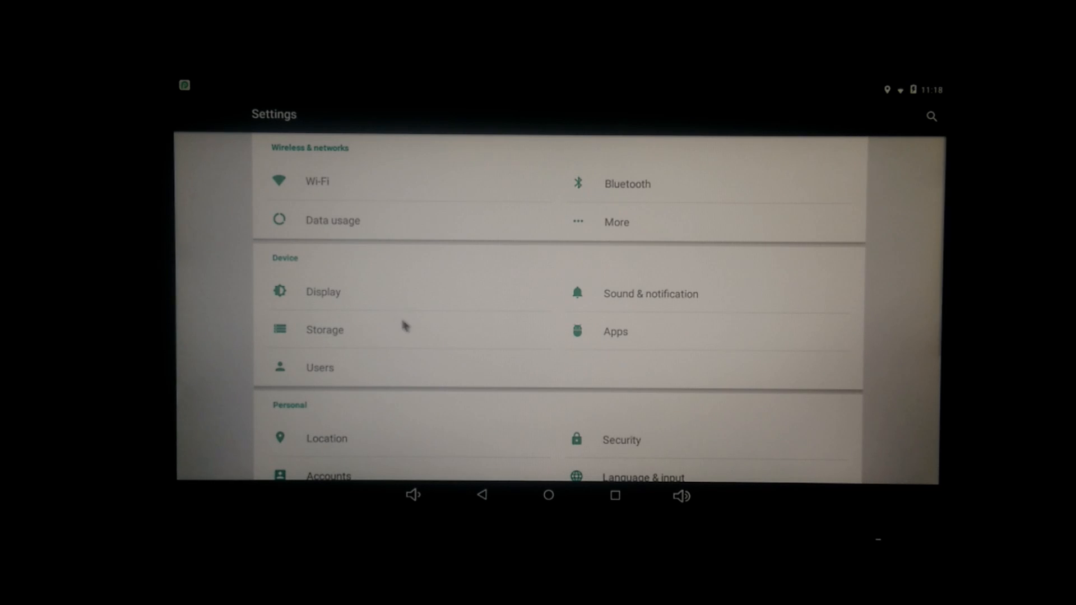
scroll("down", 3)
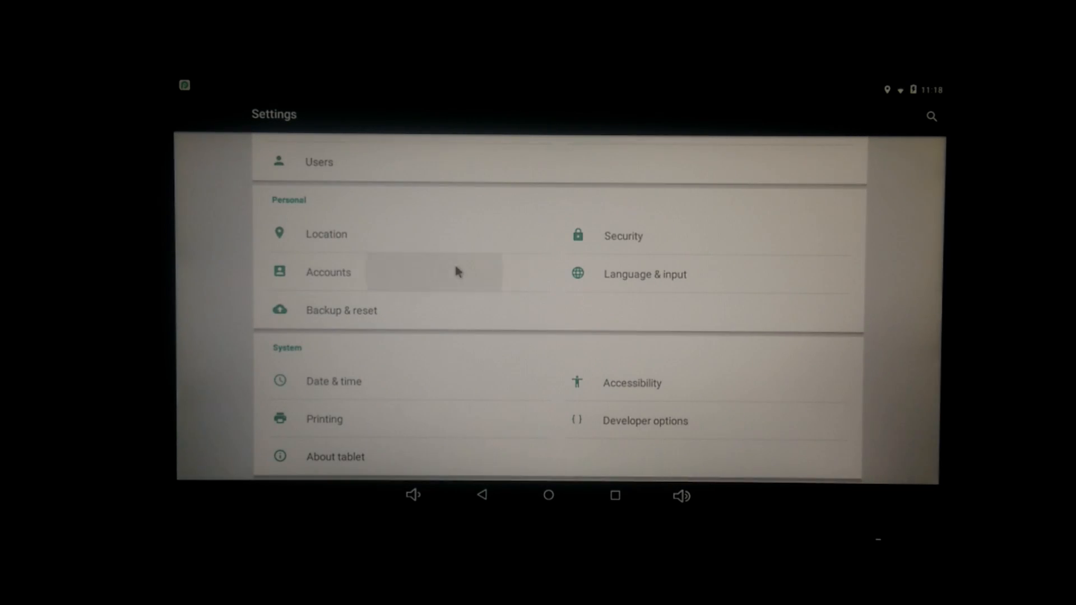
left_click(328, 272)
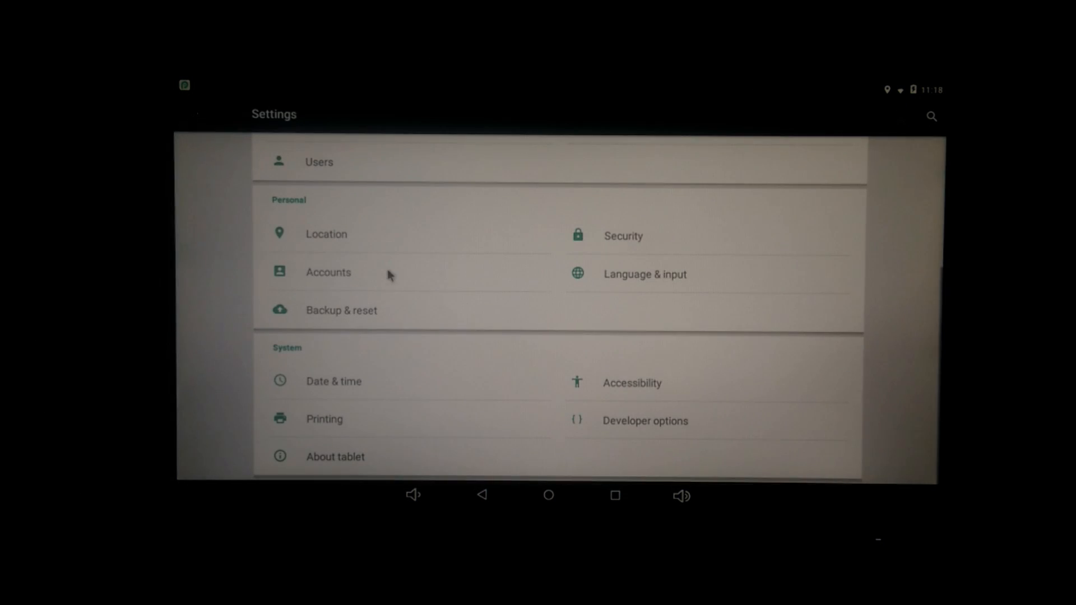
left_click(335, 456)
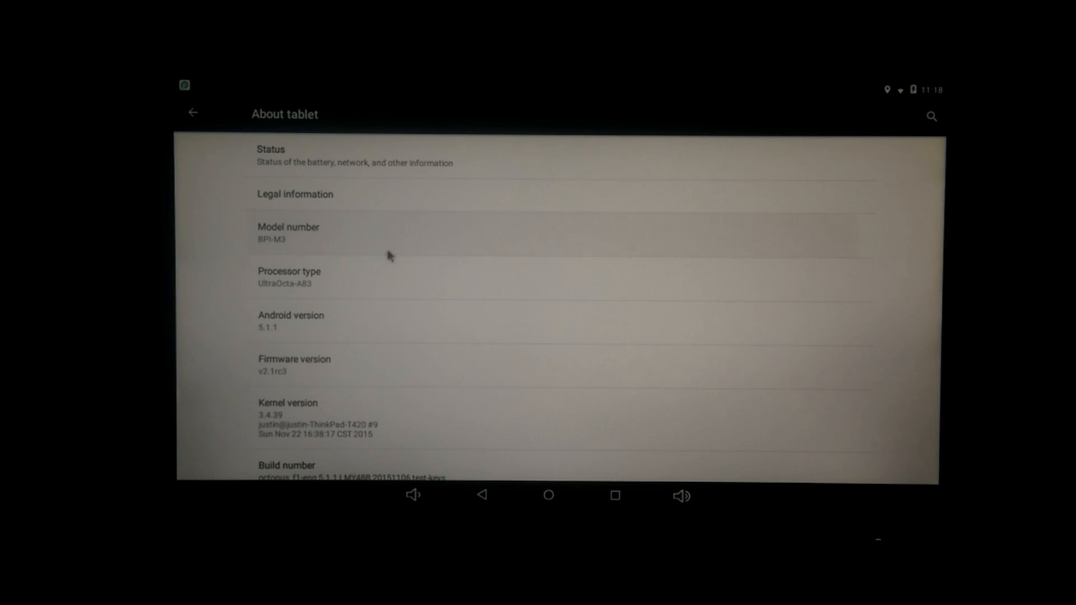
mouse_move(414, 335)
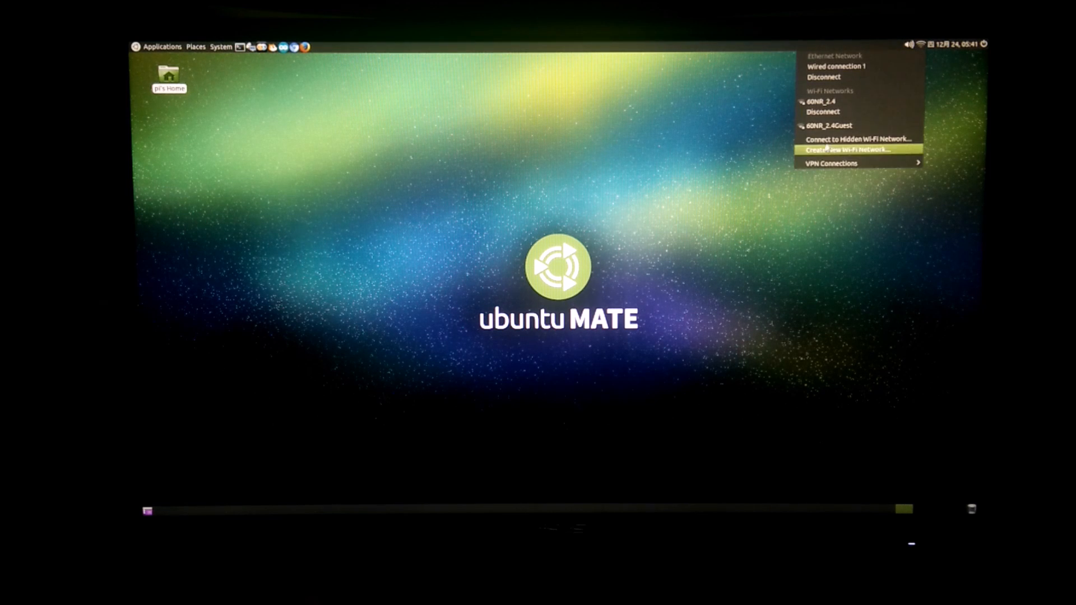
mouse_move(834, 111)
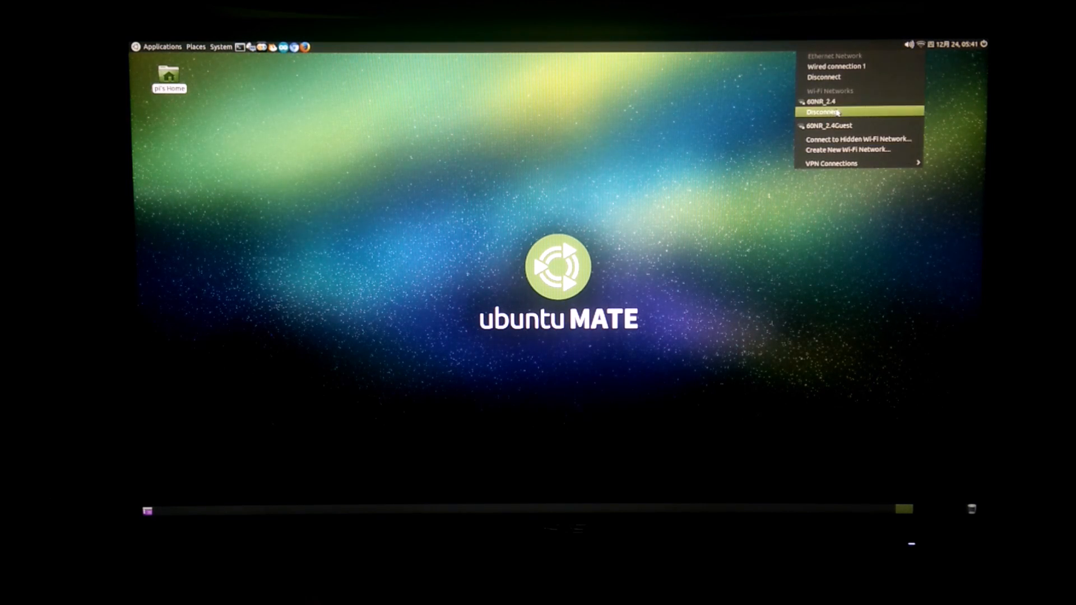
mouse_move(614, 130)
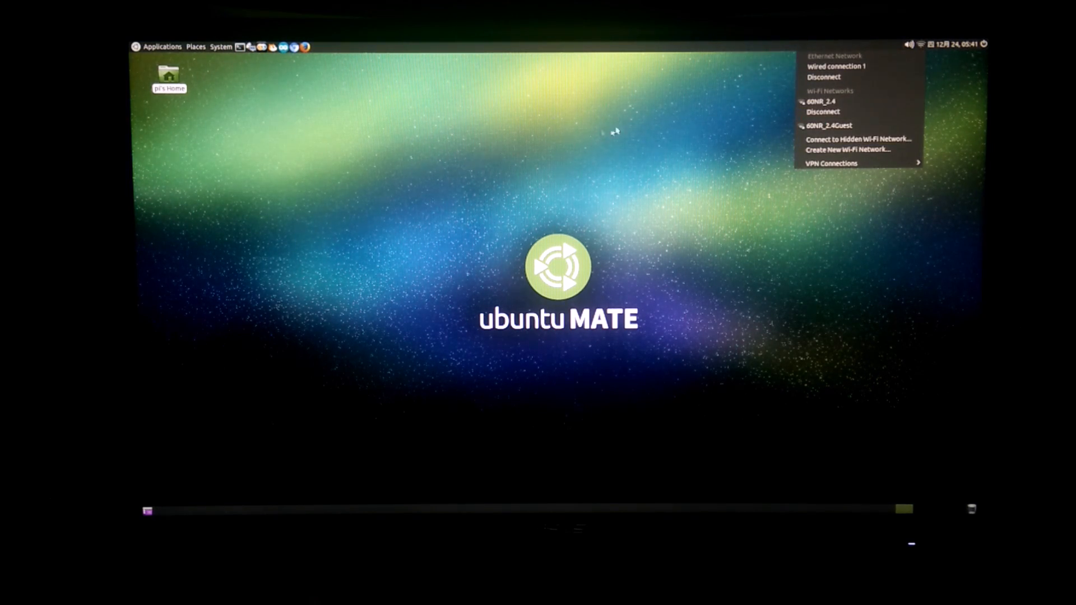
mouse_move(470, 190)
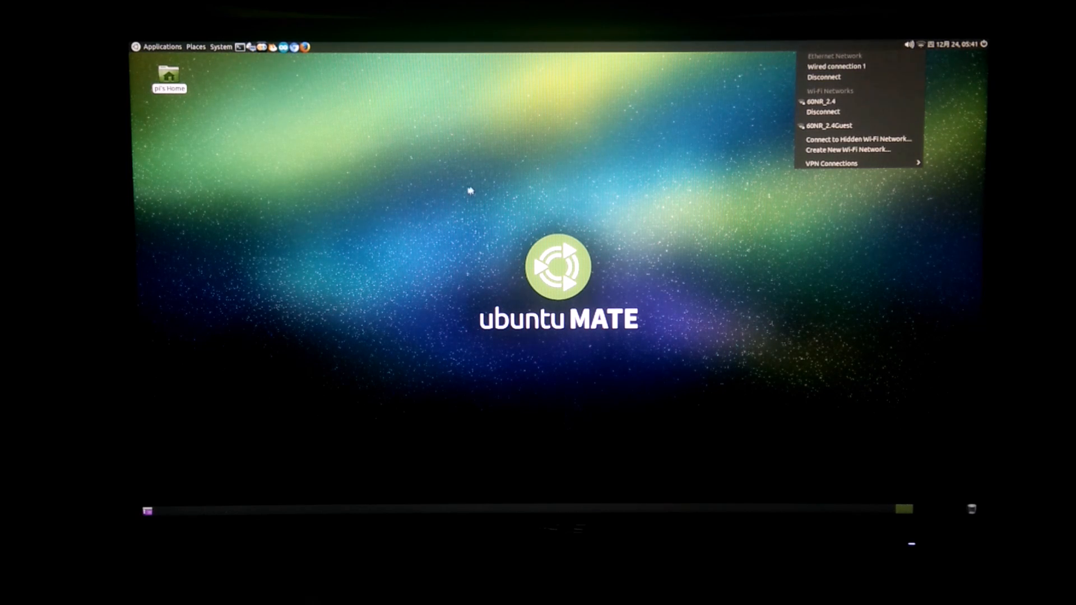
mouse_move(303, 46)
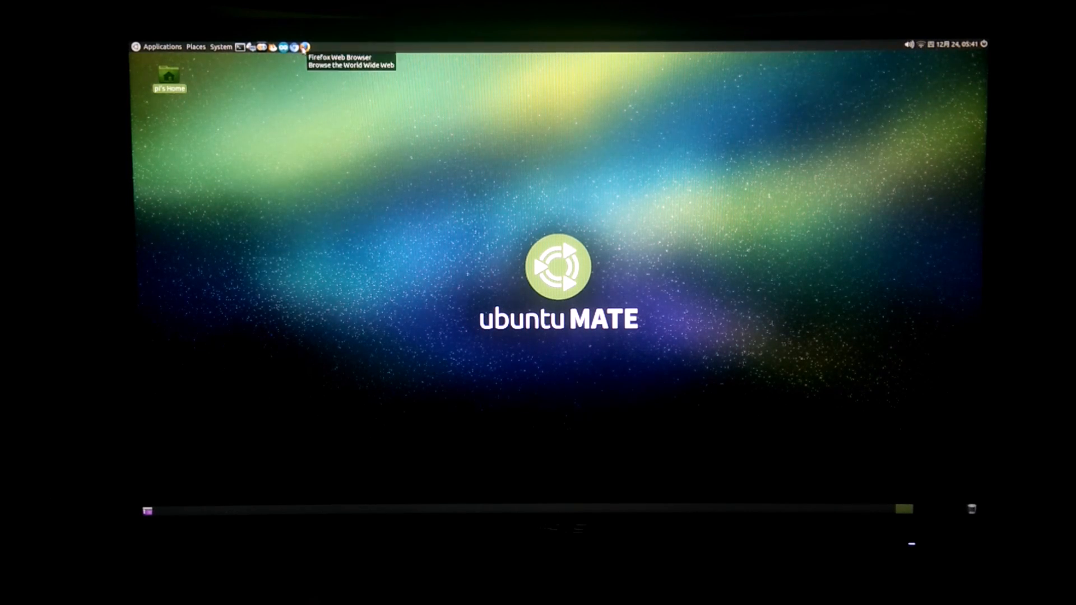
- Launch Firefox and search Google for 'cats' from the start page
left_click(301, 46)
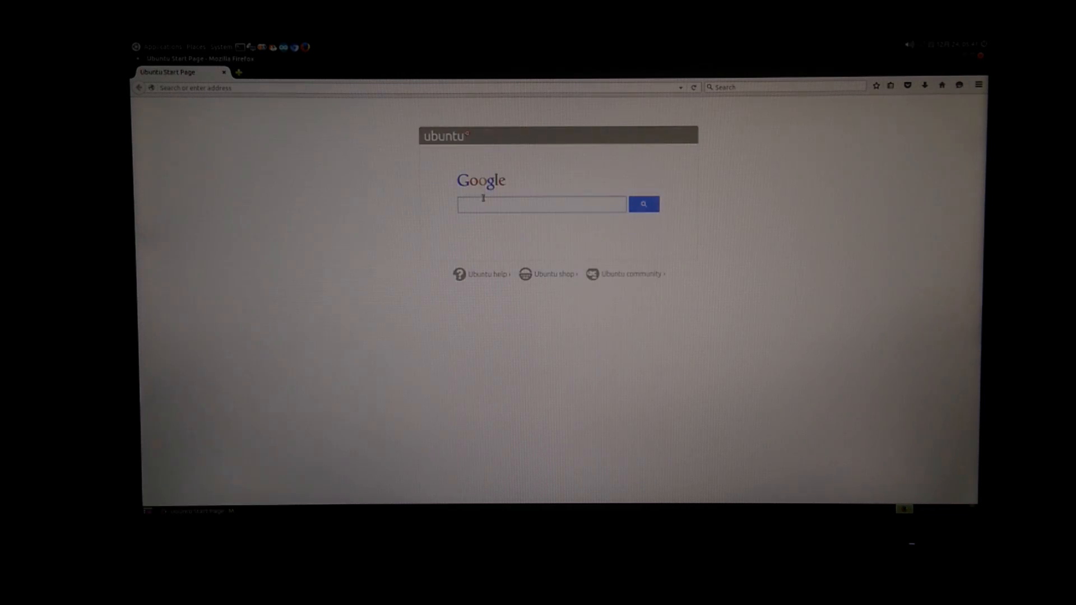
left_click(541, 204)
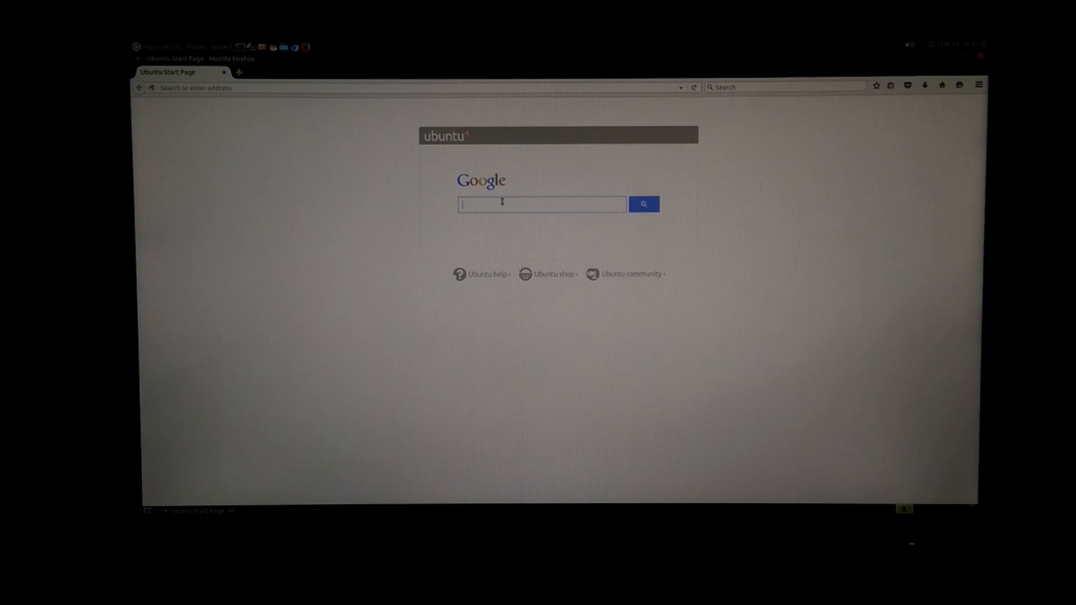
type("cabi")
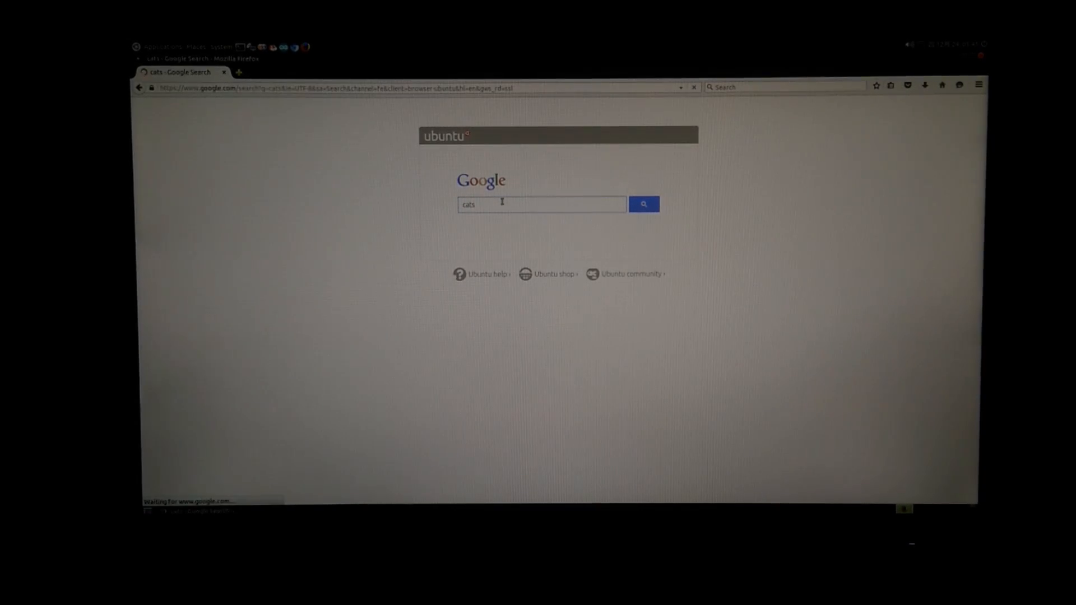
left_click(642, 203)
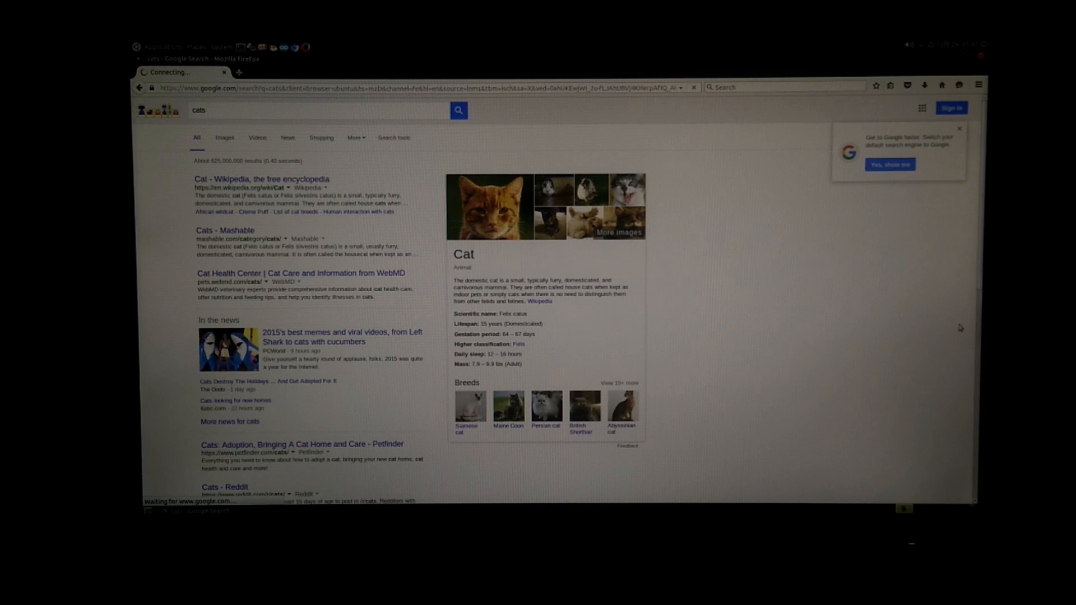
- Open Adele's 'Hello' video watch page on YouTube
left_click(224, 138)
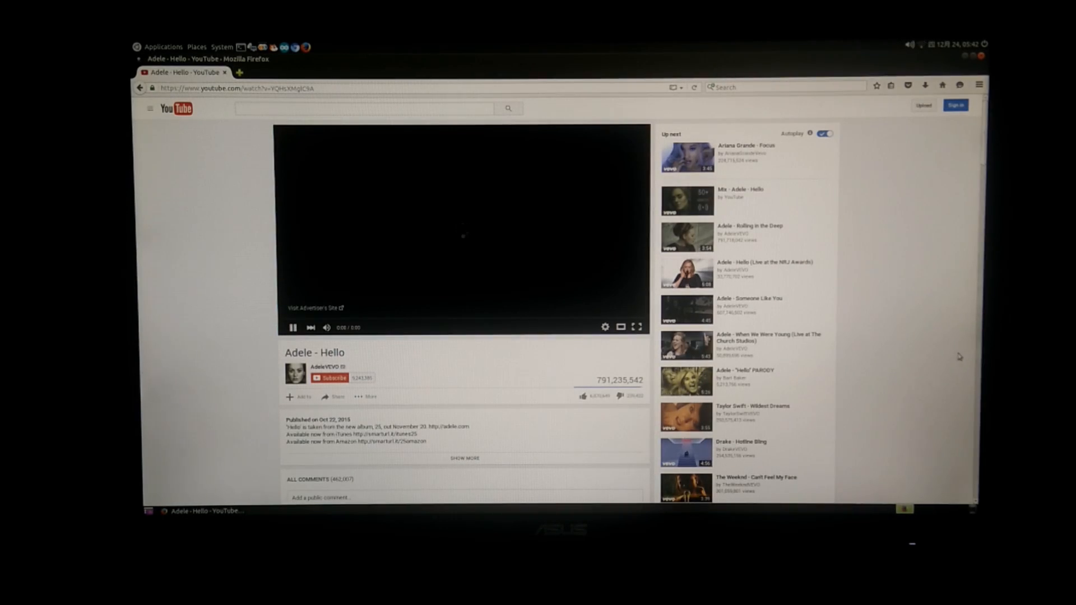
mouse_move(480, 364)
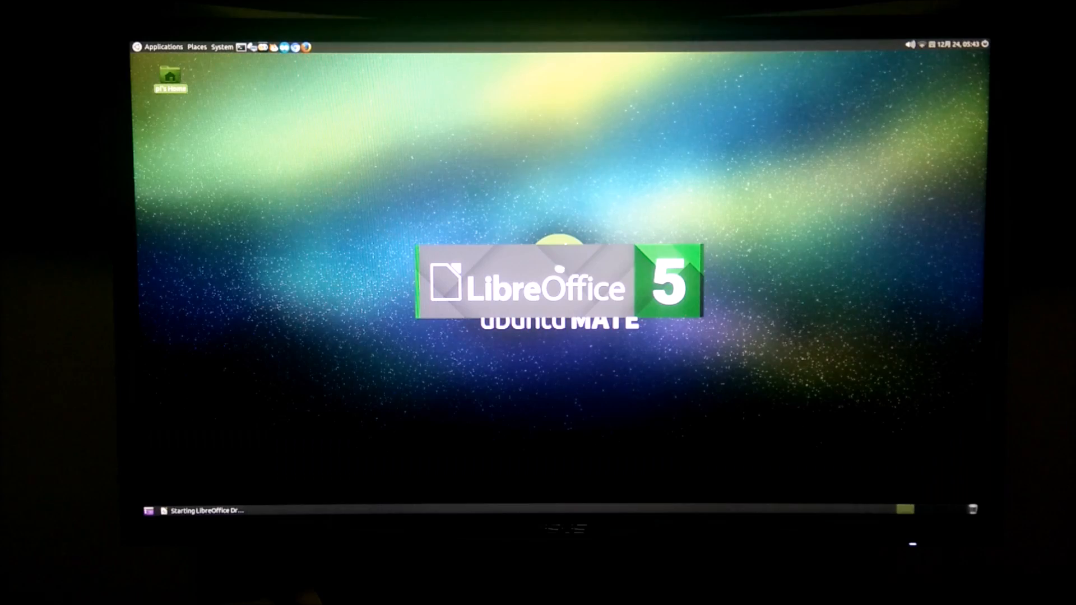
mouse_move(804, 275)
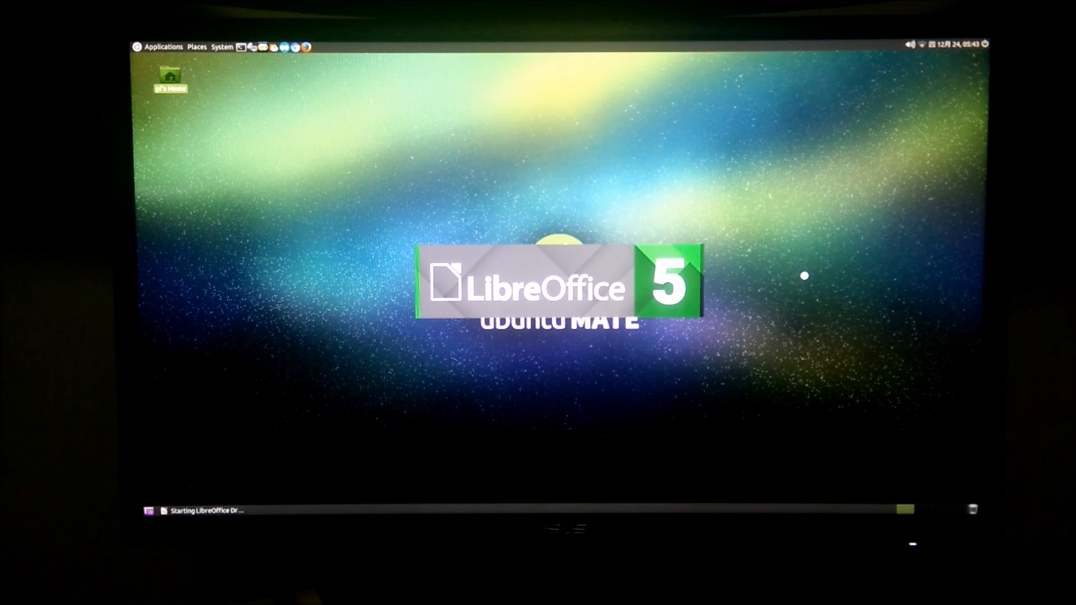